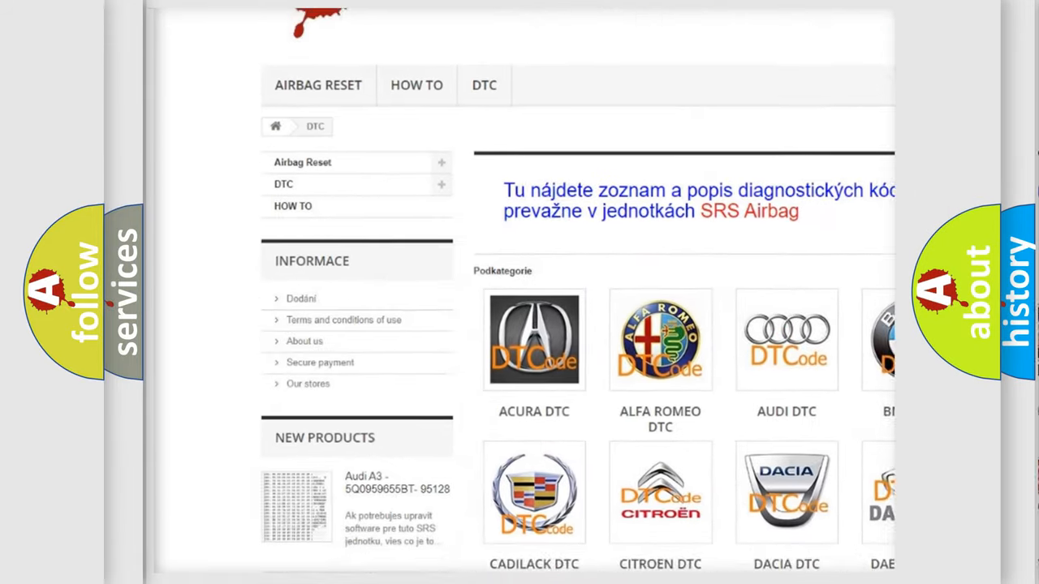
scroll("down", 3)
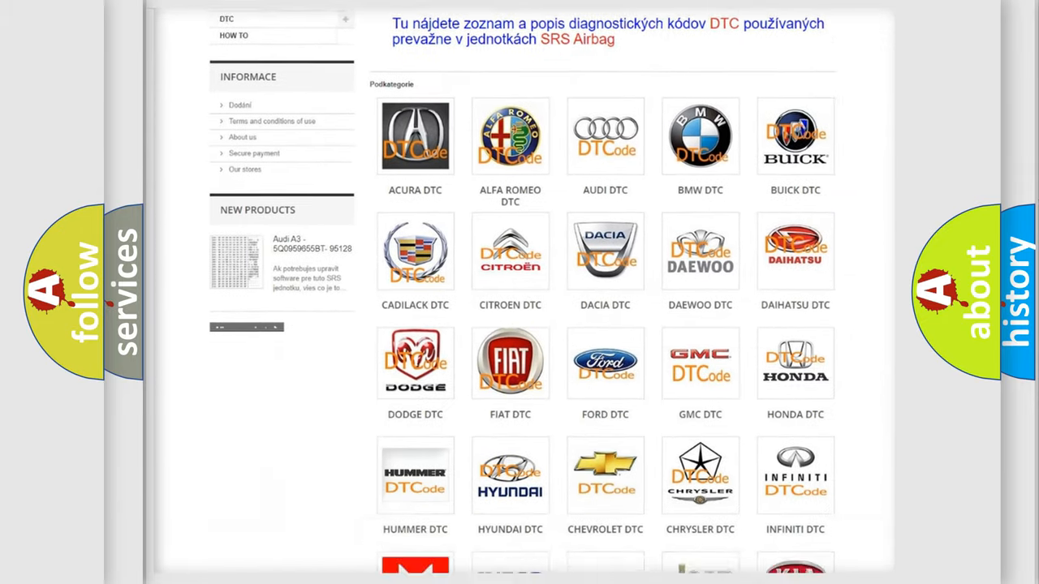
scroll("down", 3)
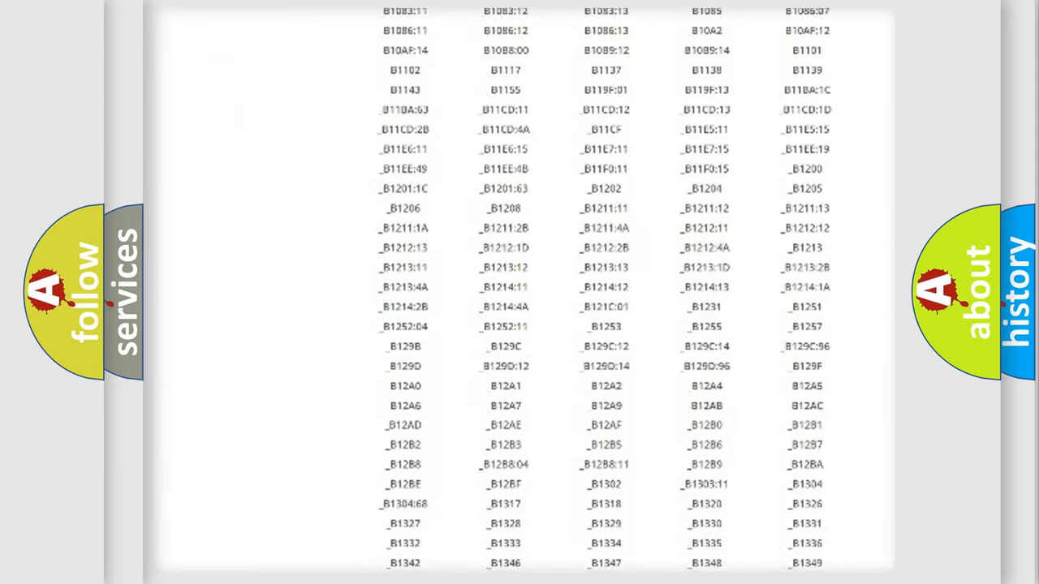
scroll("down", 3)
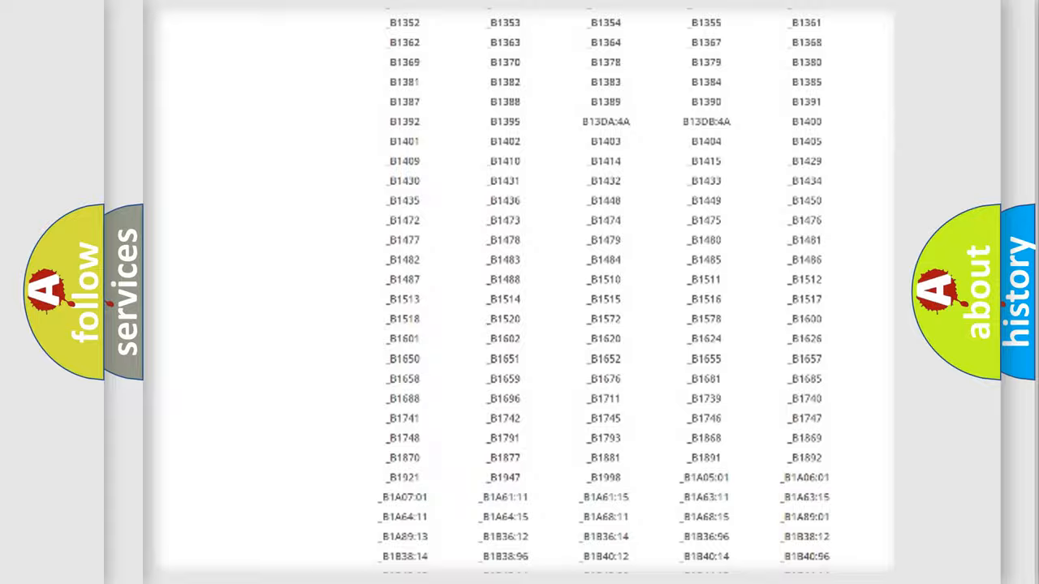